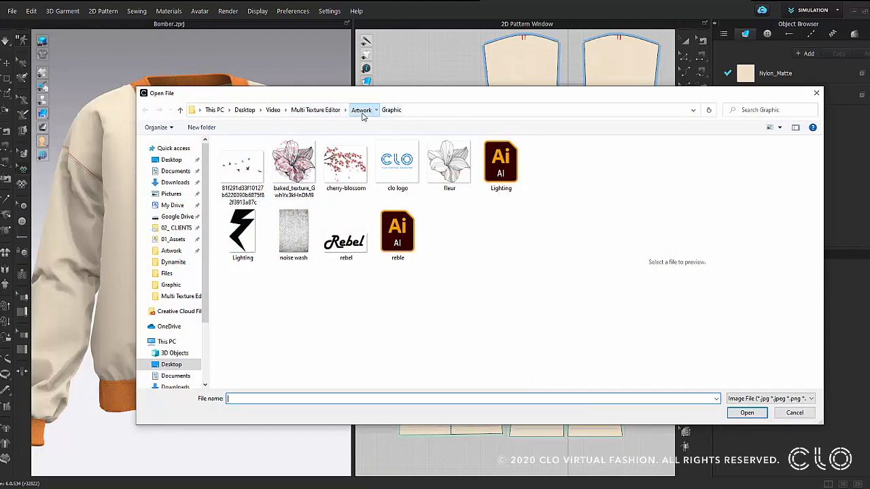
# Step: Load the Zig Zags image from the Artwork folder as the jacket's print texture
pyautogui.click(359, 109)
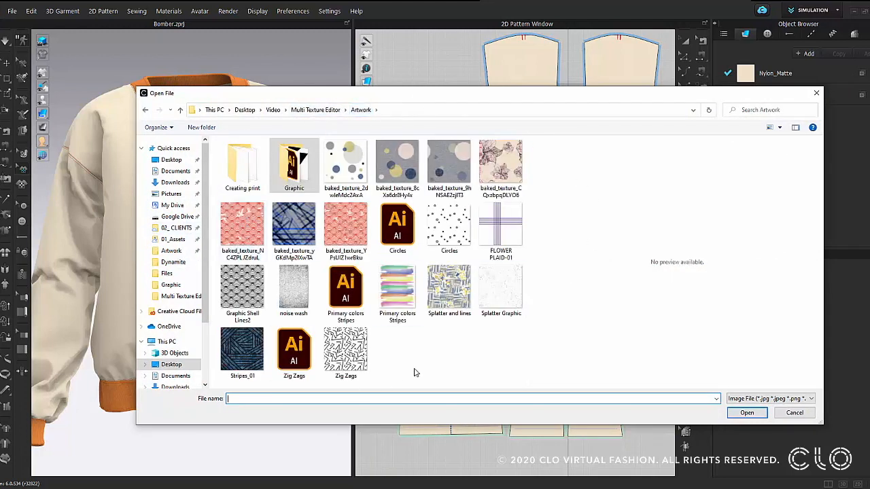
pyautogui.click(345, 351)
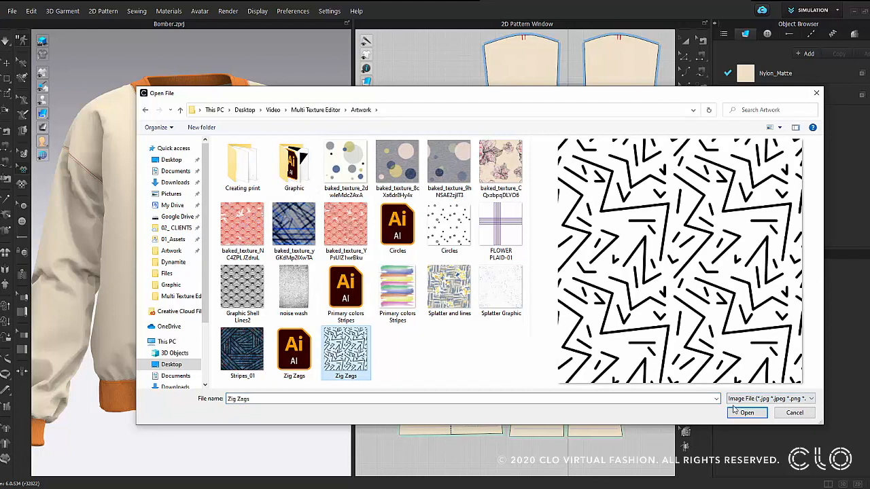
pyautogui.click(748, 413)
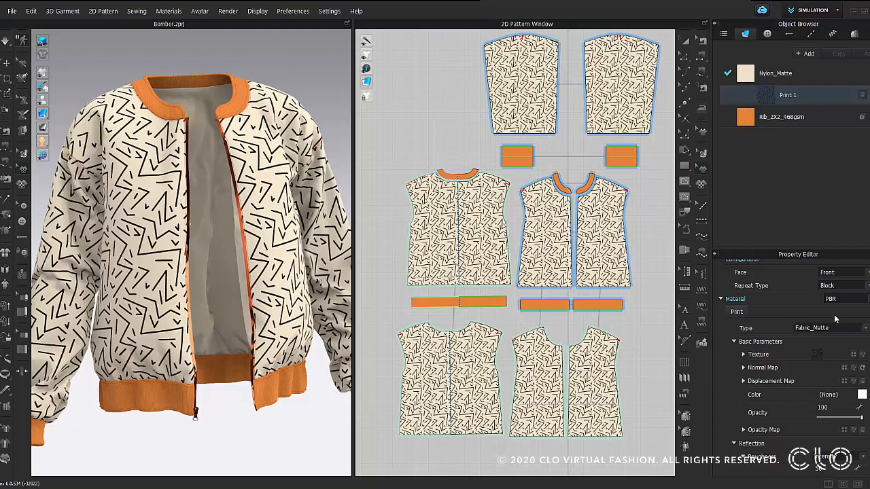
pyautogui.moveTo(337, 145)
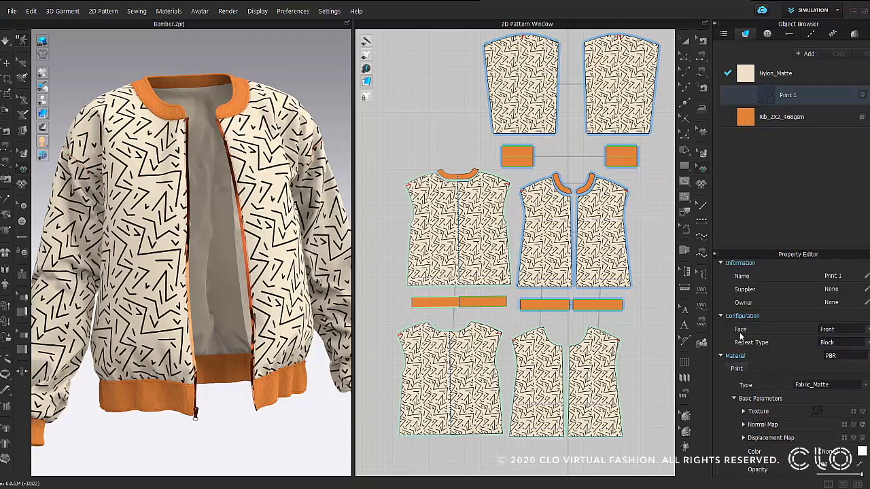
pyautogui.moveTo(739, 333)
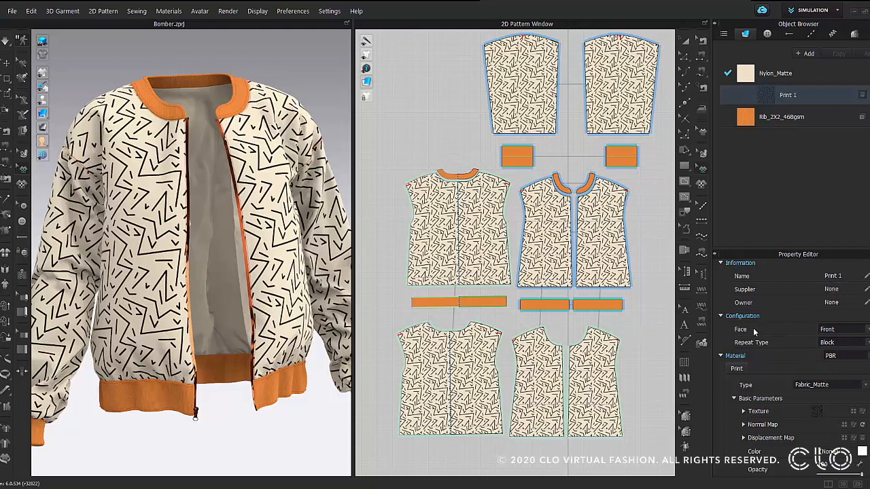
pyautogui.moveTo(863, 334)
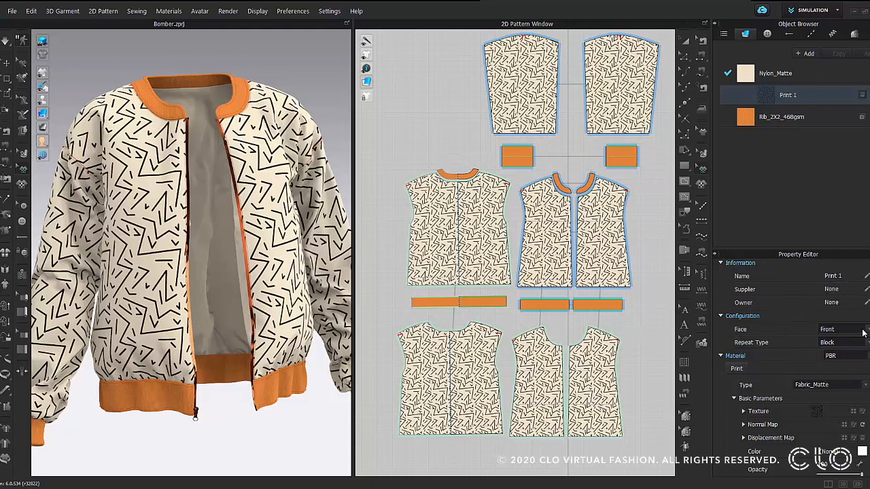
# Step: Set the print's Face to Both, then Back so zigzags show only on the lining
pyautogui.click(842, 329)
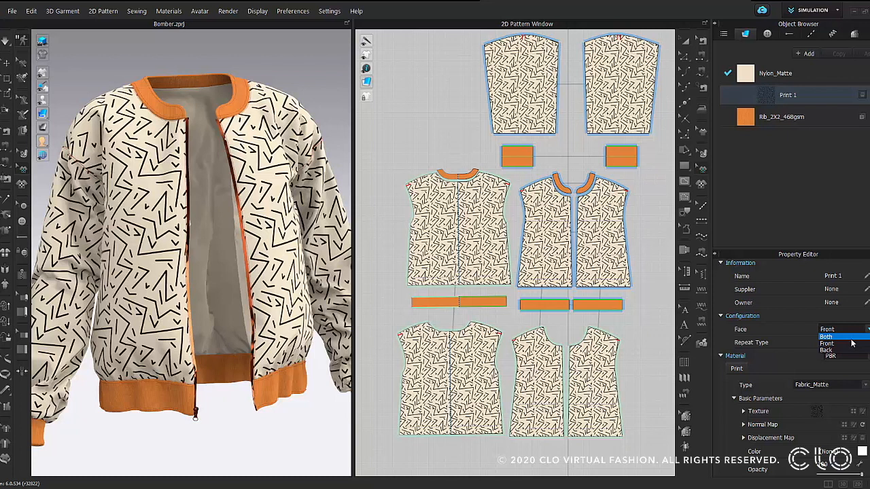
pyautogui.click(840, 330)
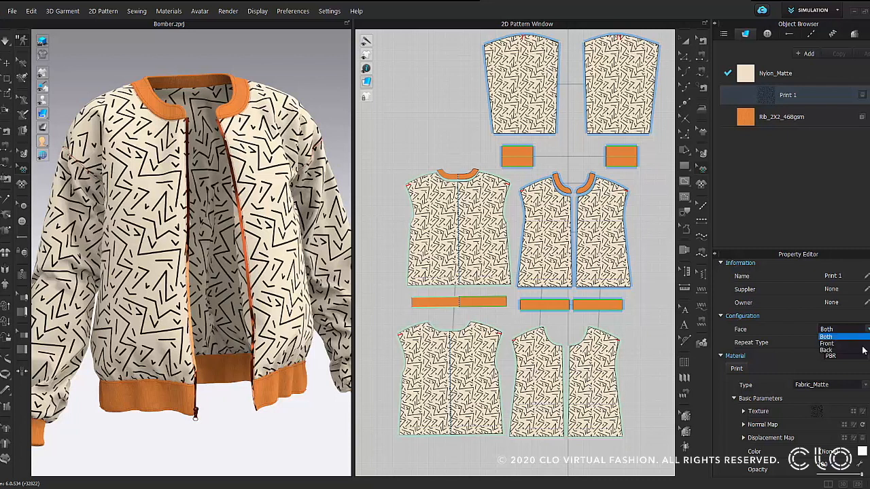
pyautogui.click(840, 343)
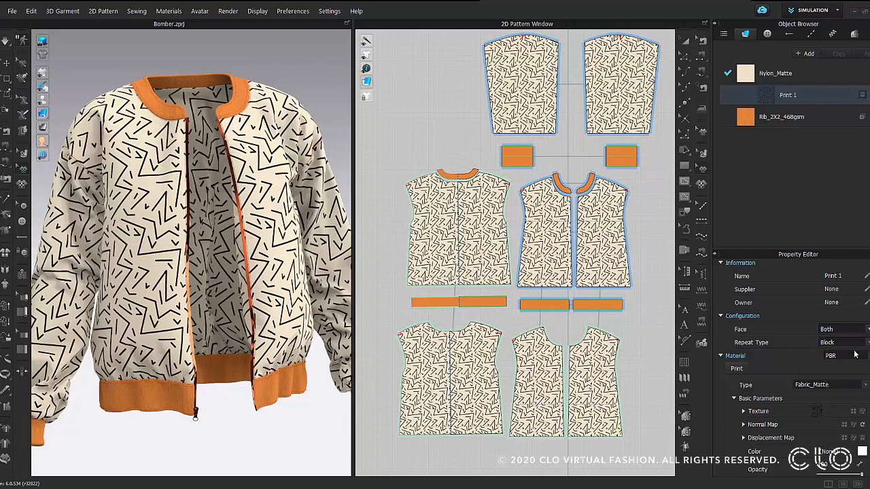
pyautogui.click(836, 329)
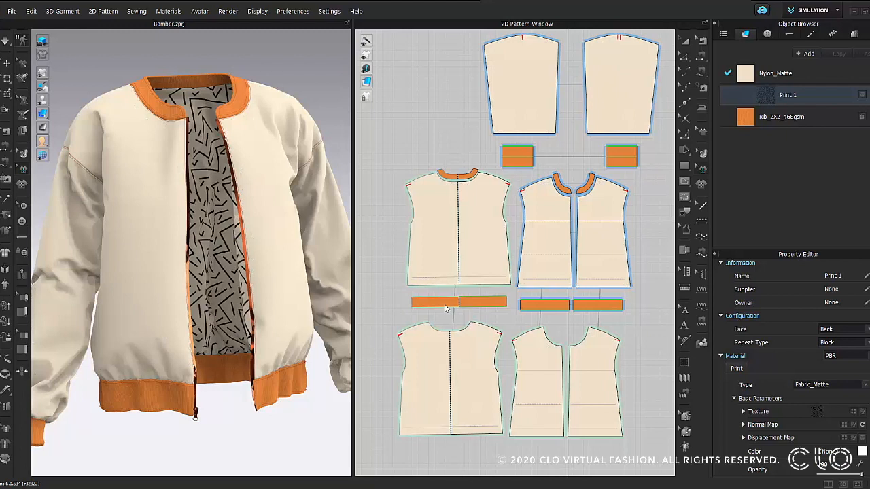
pyautogui.click(843, 343)
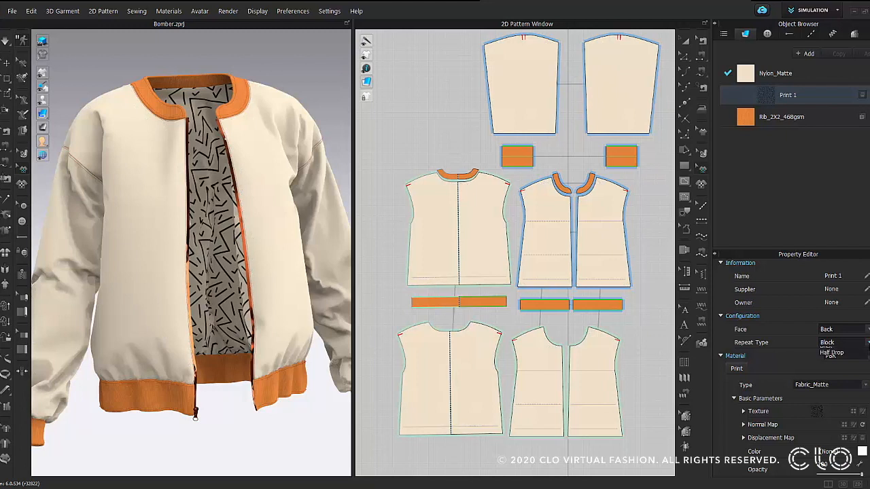
pyautogui.click(840, 342)
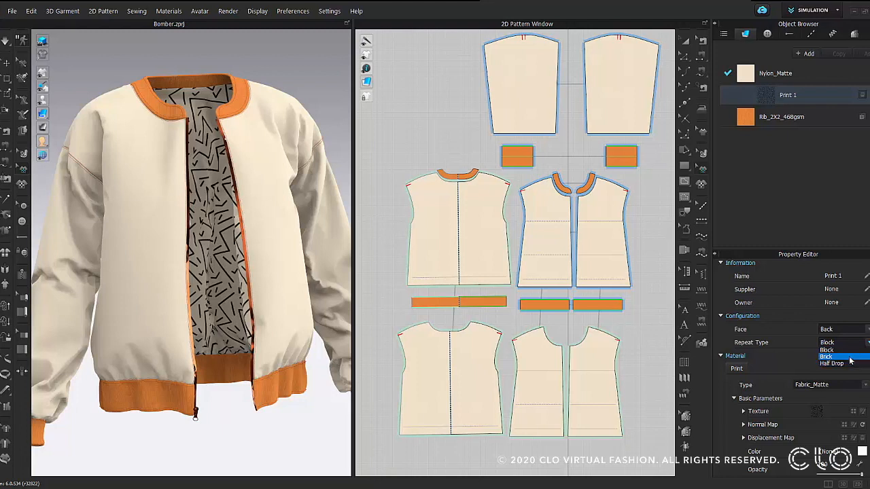
pyautogui.click(826, 349)
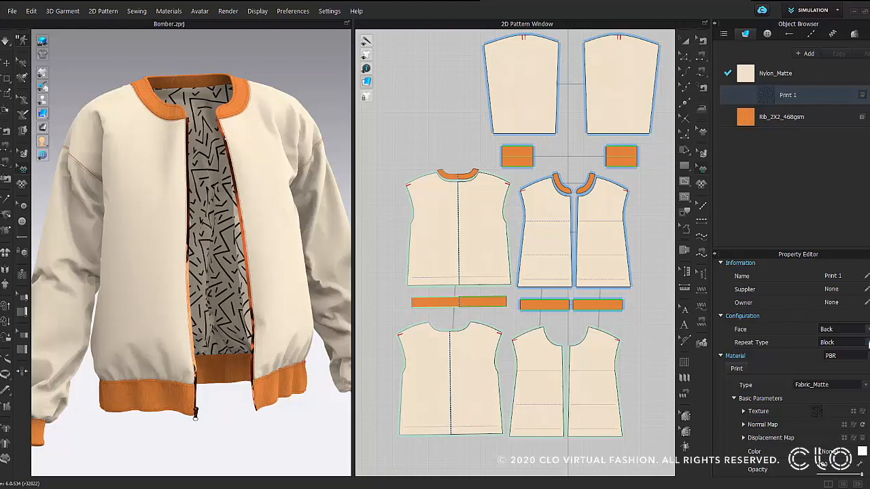
pyautogui.click(841, 342)
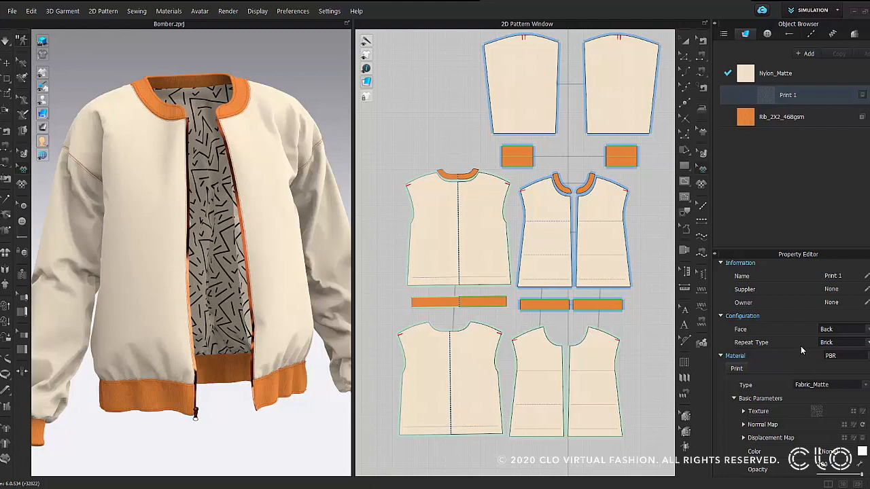
pyautogui.click(843, 342)
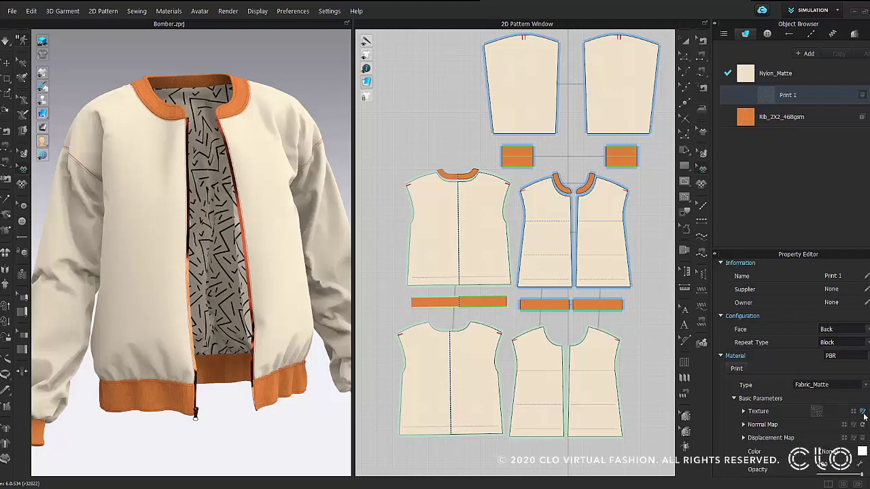
pyautogui.moveTo(796, 424)
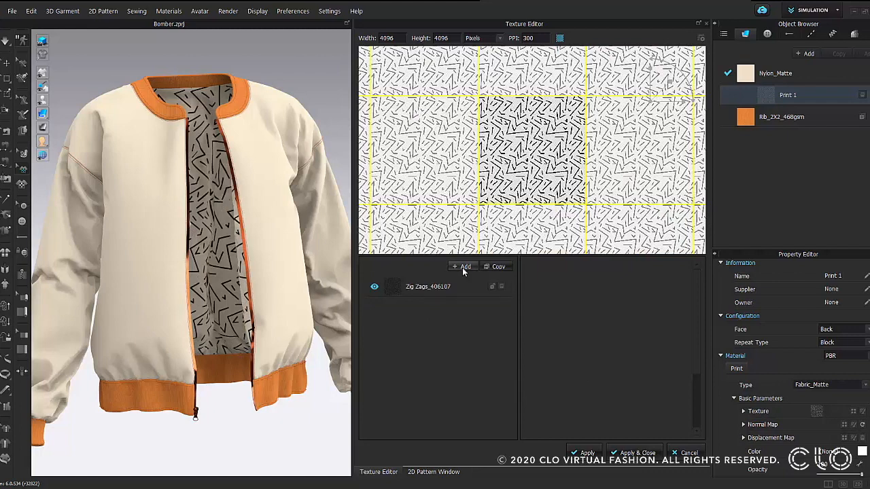
# Step: Add the Circles image as a second texture layer and select the Zig Zags layer
pyautogui.click(462, 267)
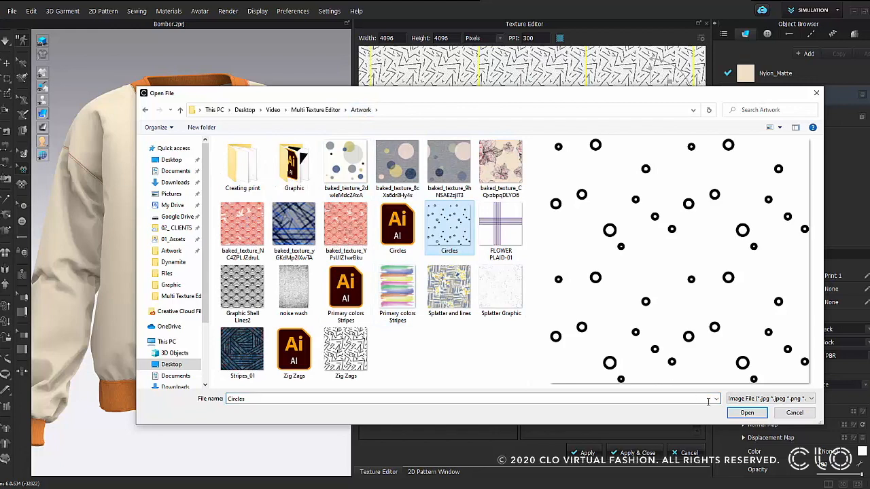
pyautogui.click(746, 413)
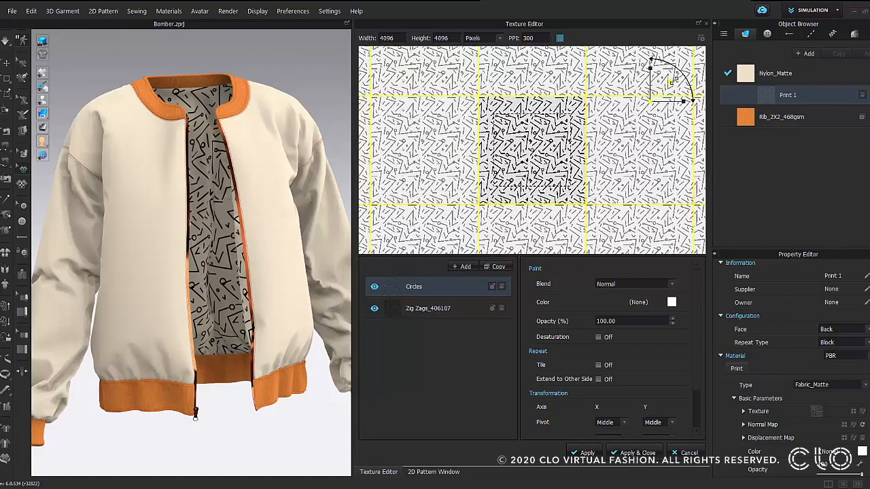
pyautogui.click(426, 308)
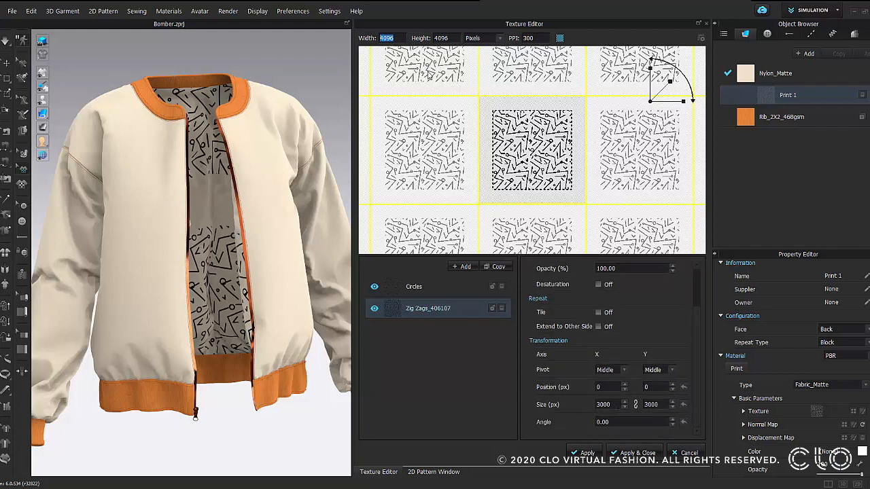
# Step: Set the texture canvas Width and Height to 3000 and select the Circles layer
pyautogui.write('300')
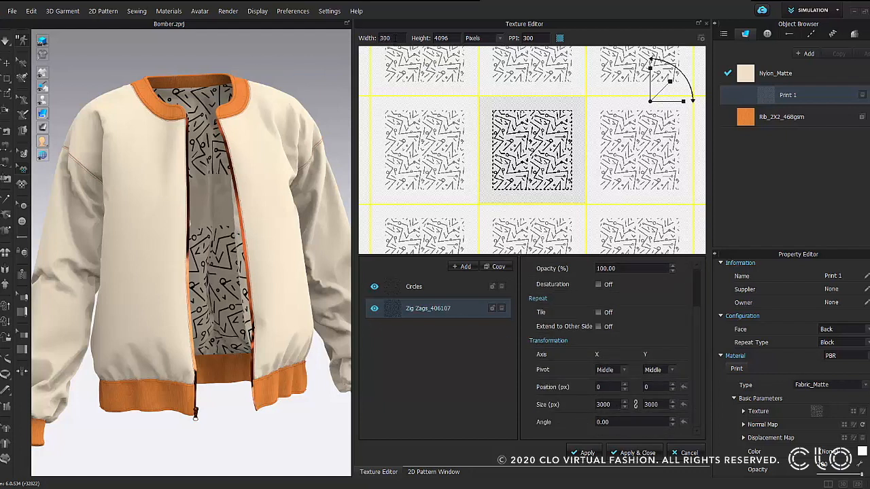
pyautogui.write('3000')
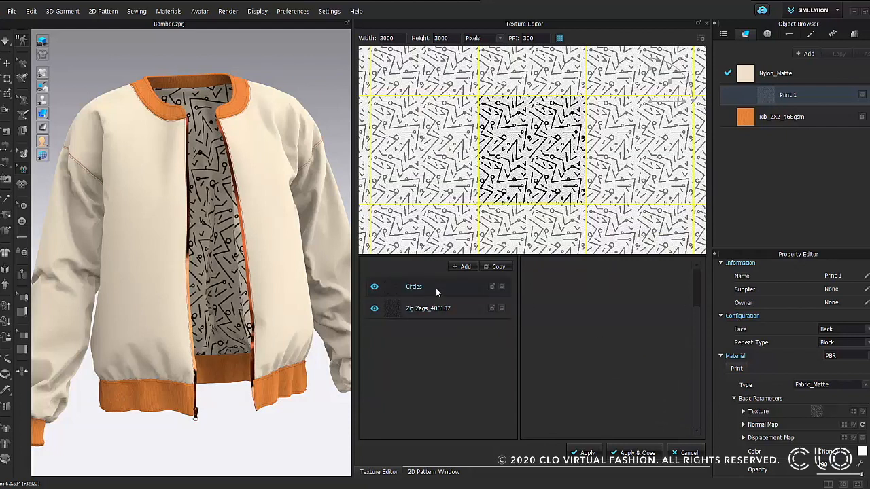
pyautogui.click(412, 286)
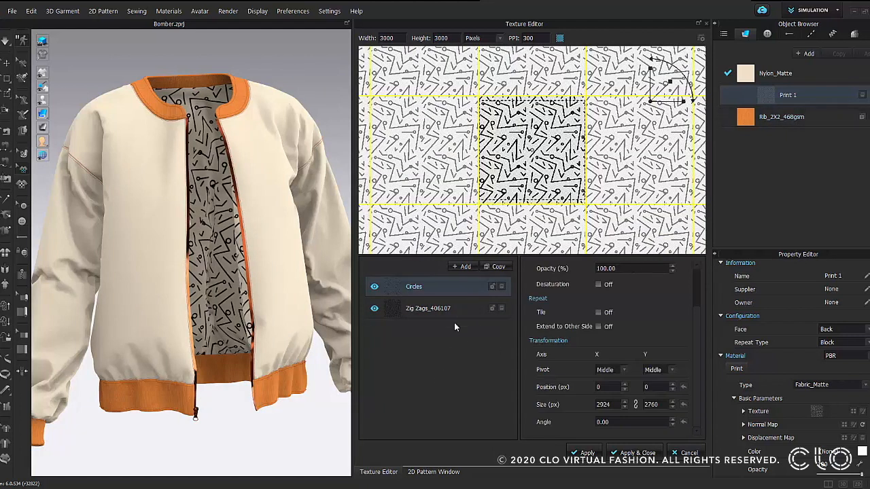
pyautogui.click(425, 308)
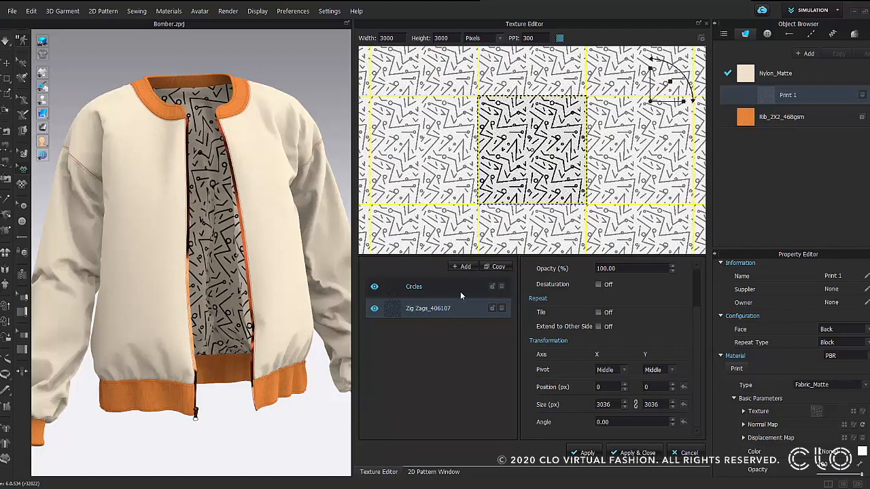
pyautogui.click(413, 285)
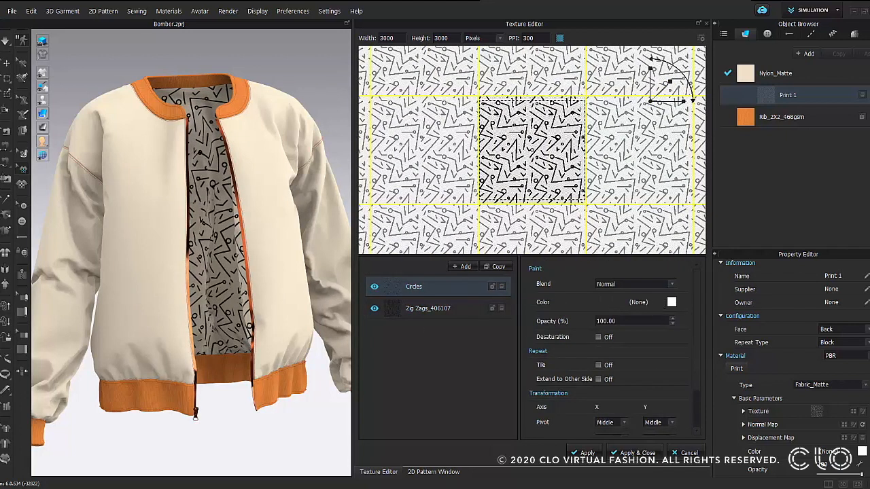
# Step: Turn Desaturation on for the Circles layer and pick a new tint colour
pyautogui.click(598, 337)
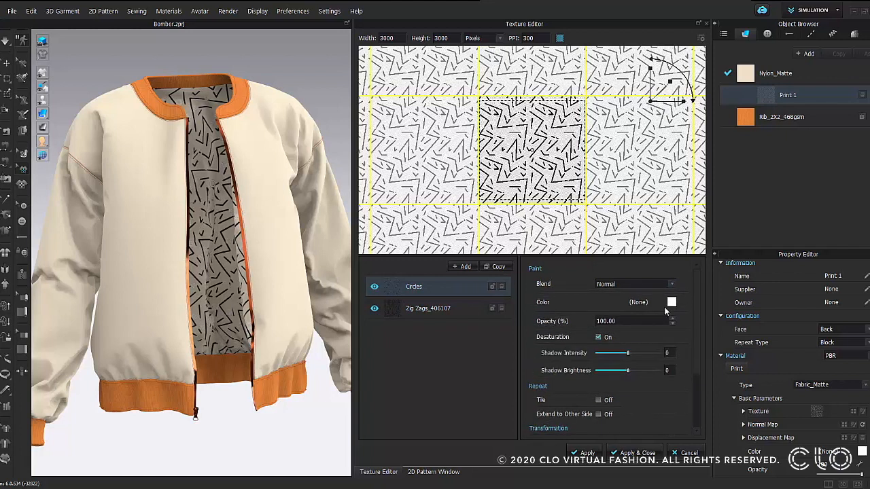
pyautogui.click(671, 302)
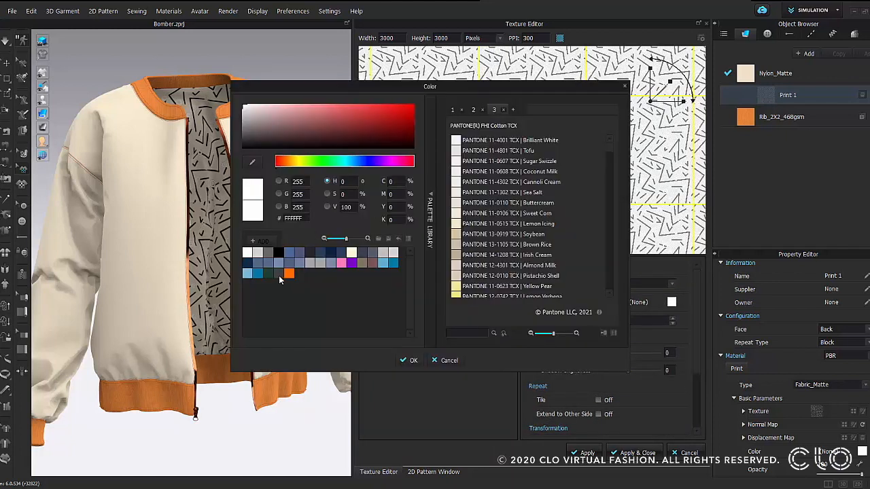
pyautogui.click(288, 273)
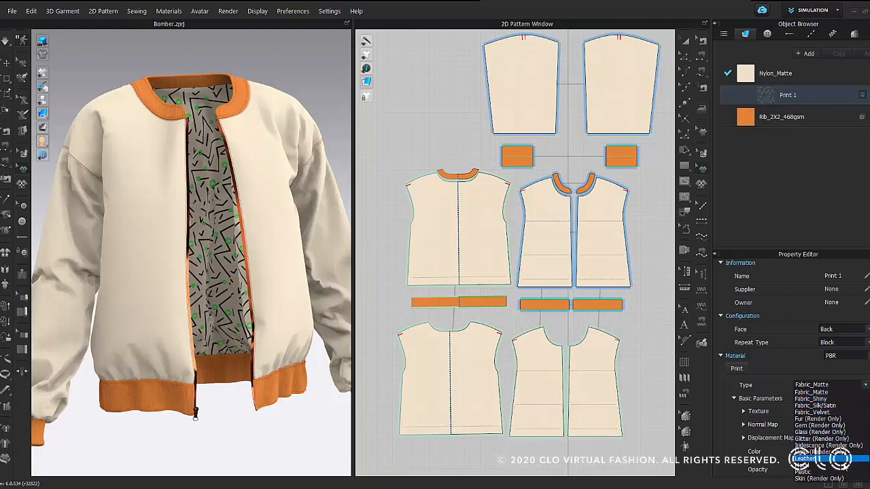
# Step: Set the print's material Type to Metal for a foil look
pyautogui.click(829, 386)
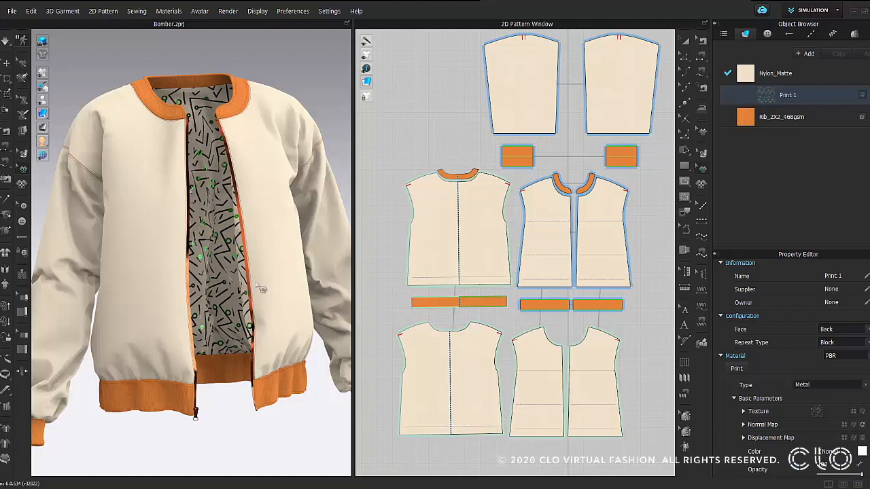
pyautogui.click(775, 73)
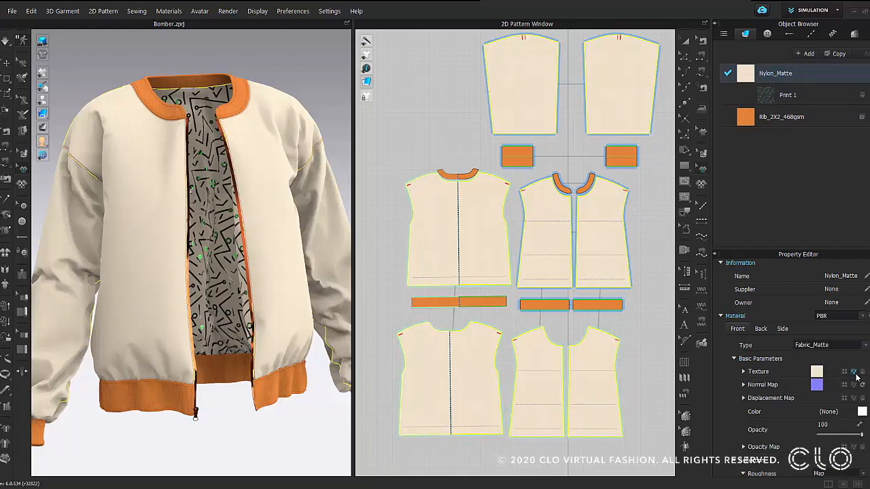
# Step: Replace the Nylon_Matte top layer with the Primary colors Stripes image
pyautogui.click(851, 371)
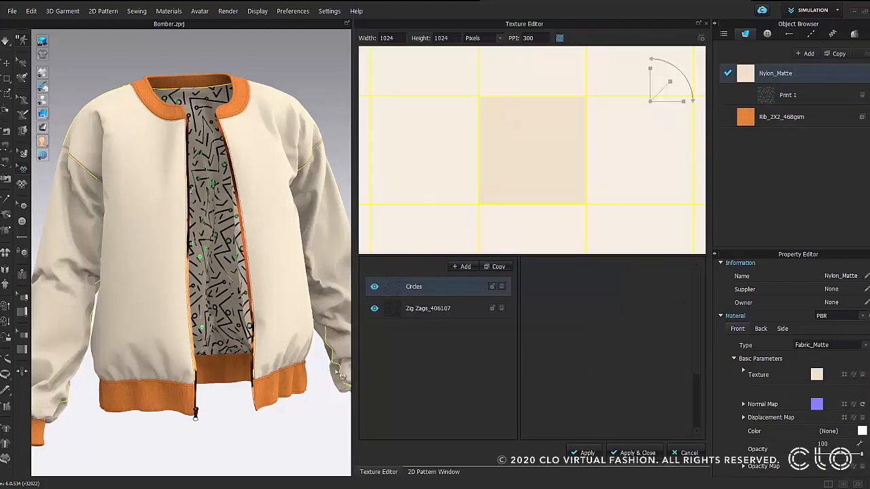
pyautogui.click(462, 267)
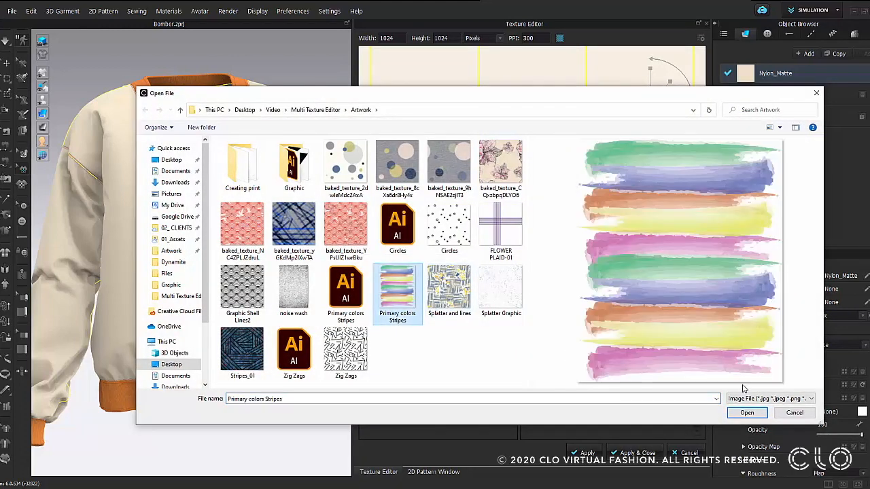
pyautogui.click(748, 413)
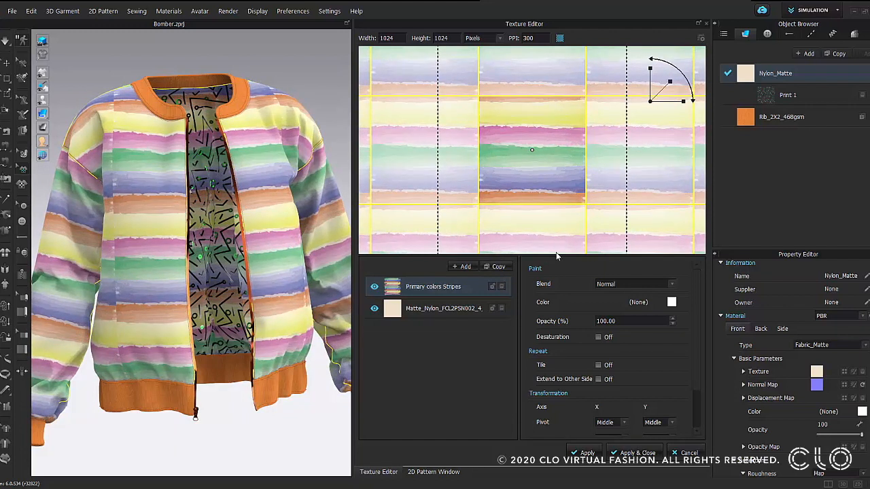
pyautogui.moveTo(603, 372)
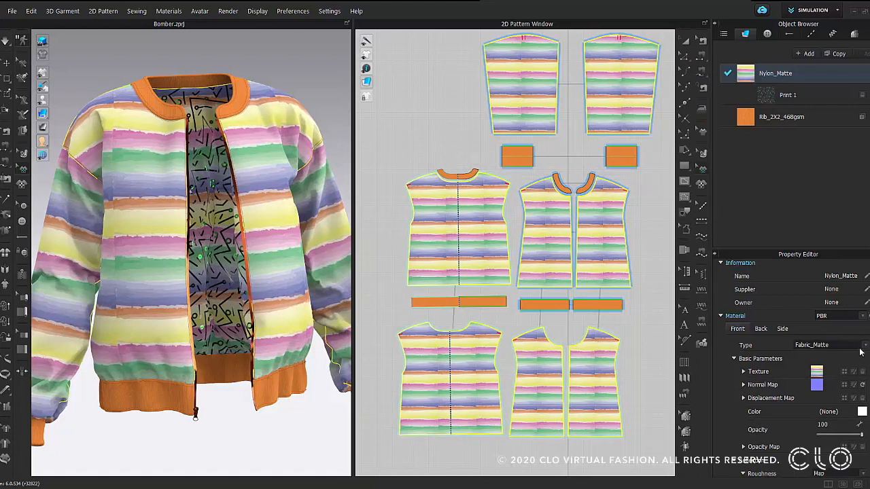
# Step: Set the striped fabric to Fabric_Shiny and raise its Reflection Intensity and Metalness
pyautogui.click(862, 346)
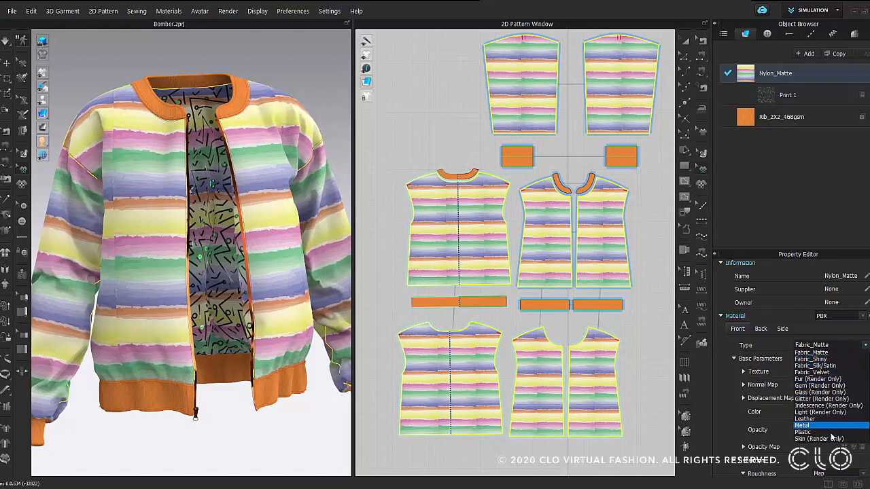
pyautogui.click(810, 425)
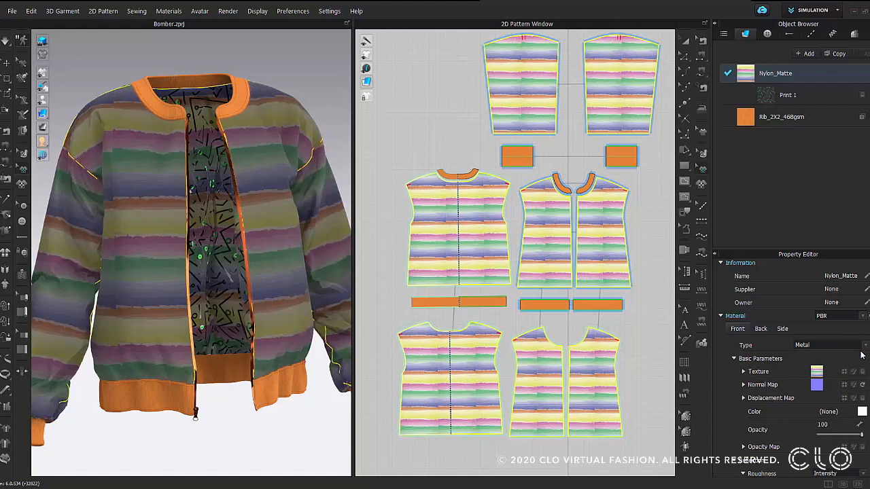
pyautogui.click(827, 345)
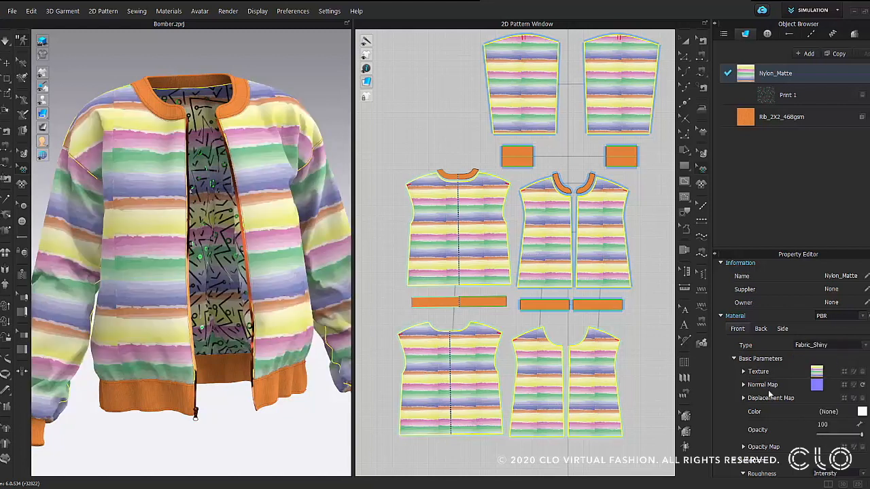
pyautogui.scroll(-3)
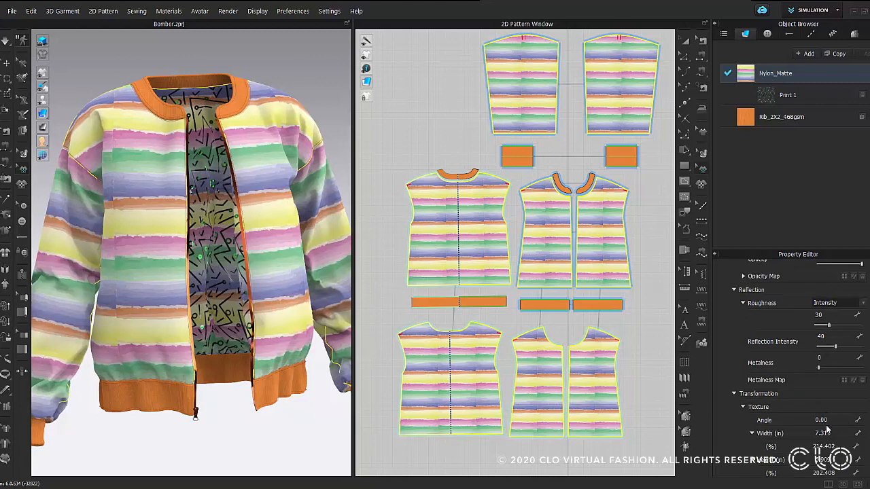
pyautogui.moveTo(818, 367); pyautogui.dragTo(828, 367)
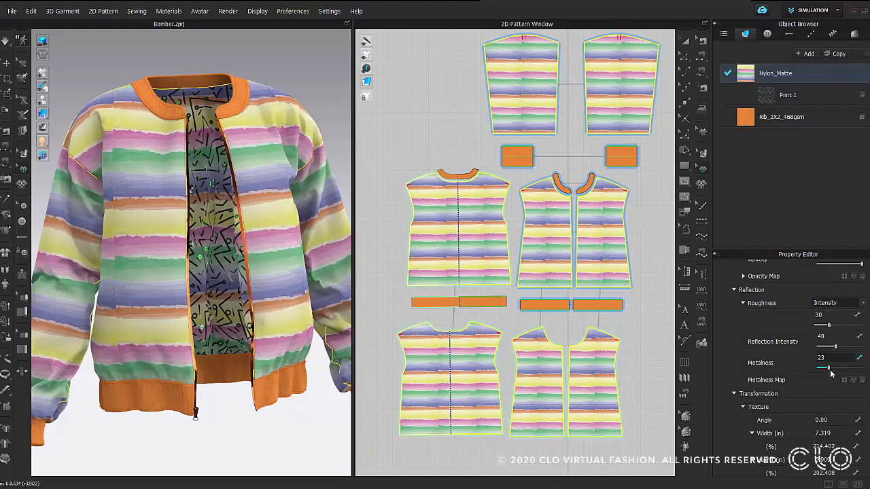
pyautogui.moveTo(828, 367); pyautogui.dragTo(832, 367)
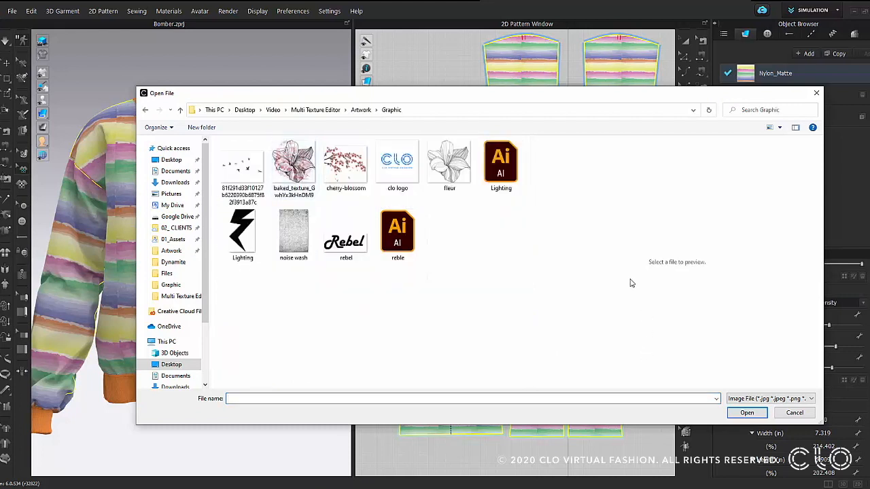
# Step: Place the pink flower graphic from the Graphic folder on the left front chest
pyautogui.click(294, 164)
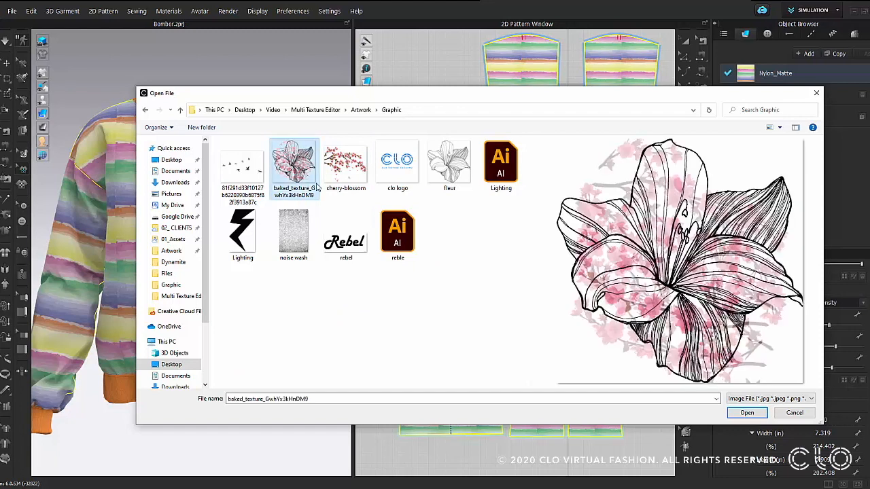
pyautogui.click(747, 413)
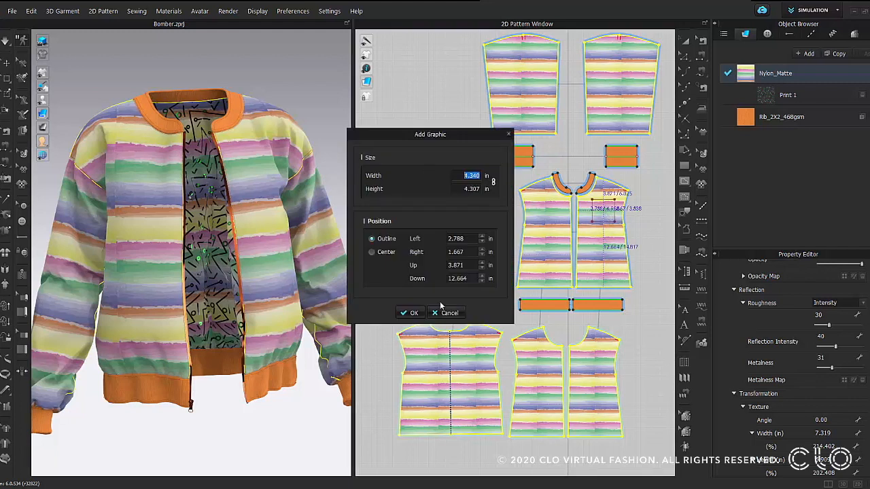
pyautogui.click(411, 313)
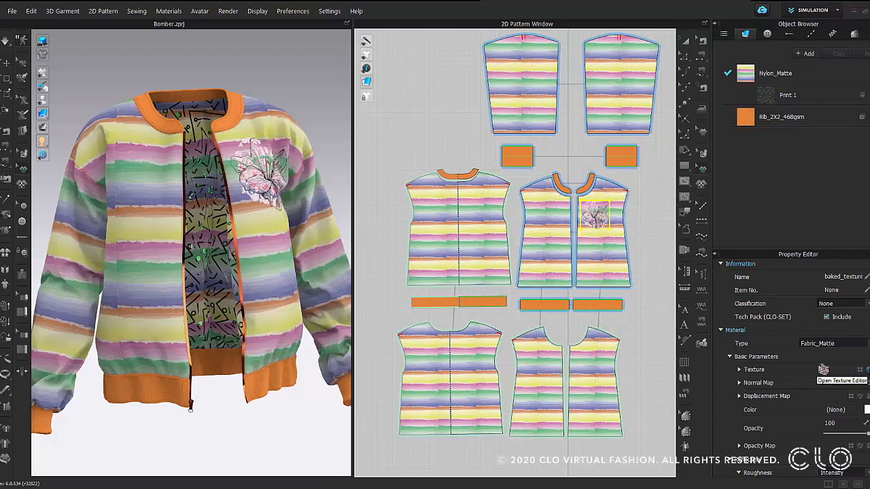
# Step: Add the Lighting image as a layer on the flower graphic and rotate it upright
pyautogui.click(824, 370)
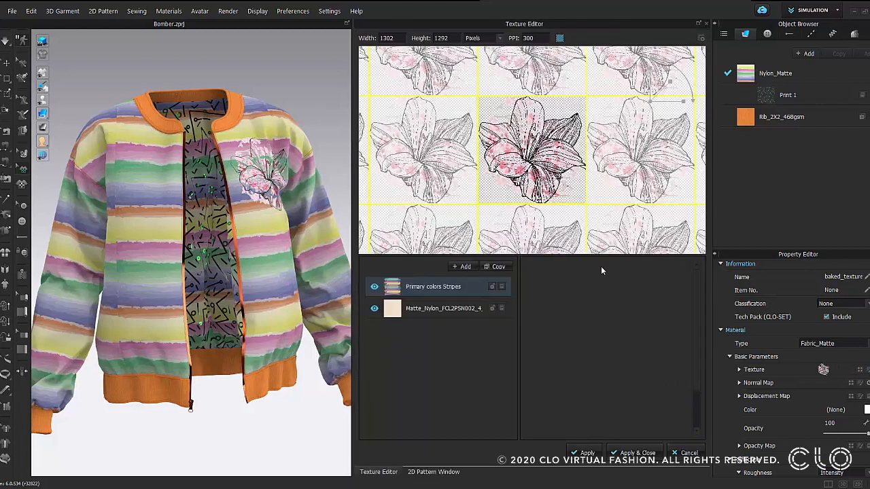
pyautogui.click(823, 370)
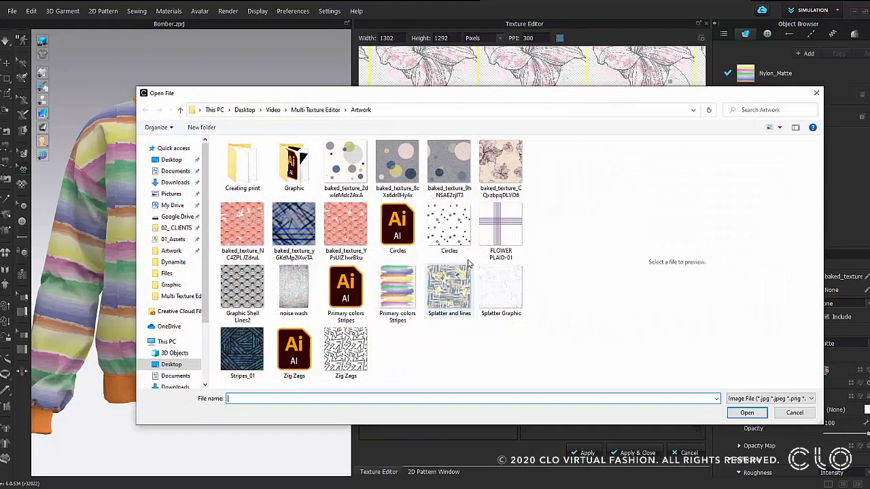
pyautogui.click(293, 163)
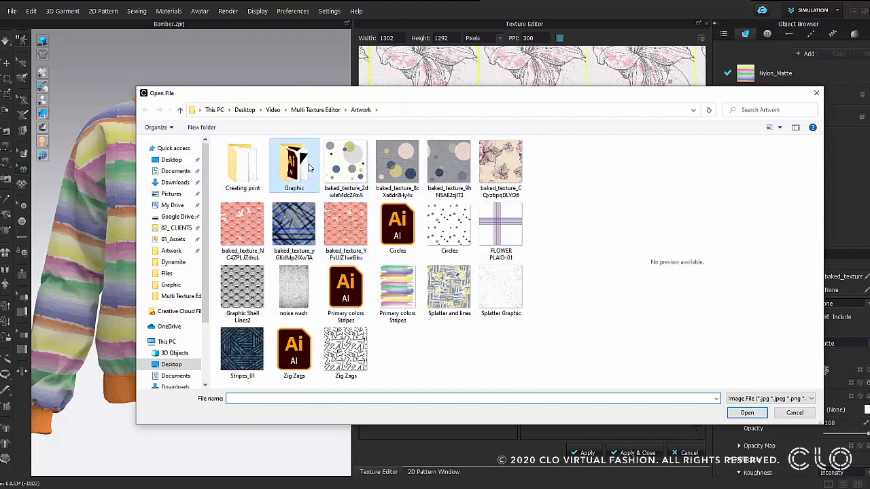
pyautogui.doubleClick(294, 164)
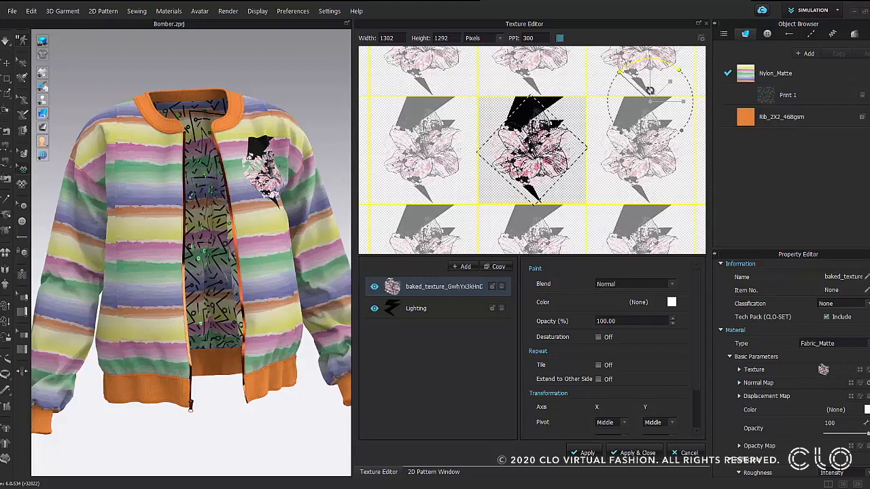
pyautogui.moveTo(649, 90); pyautogui.dragTo(646, 98)
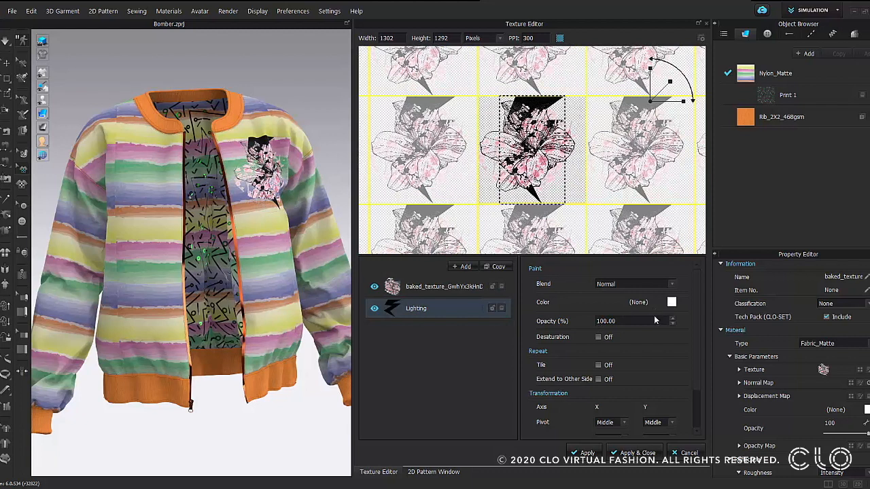
# Step: Desaturate the lightning bolt layer and give it a purple tint
pyautogui.click(598, 337)
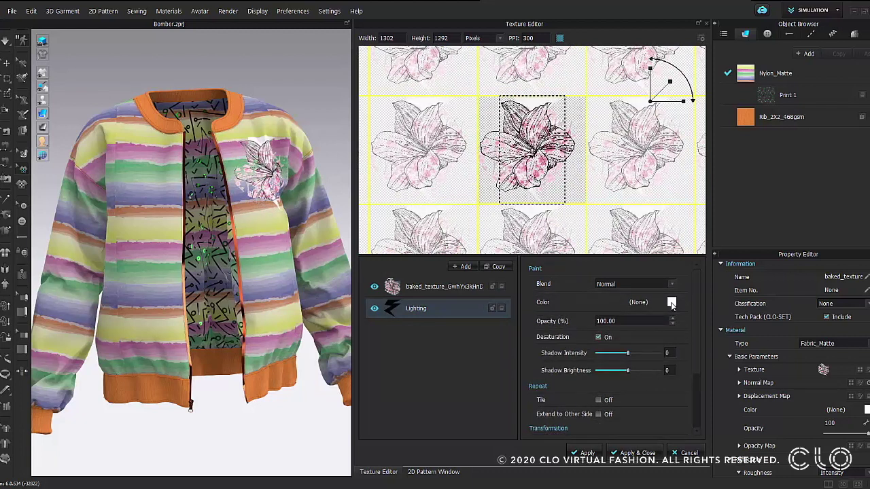
pyautogui.click(672, 302)
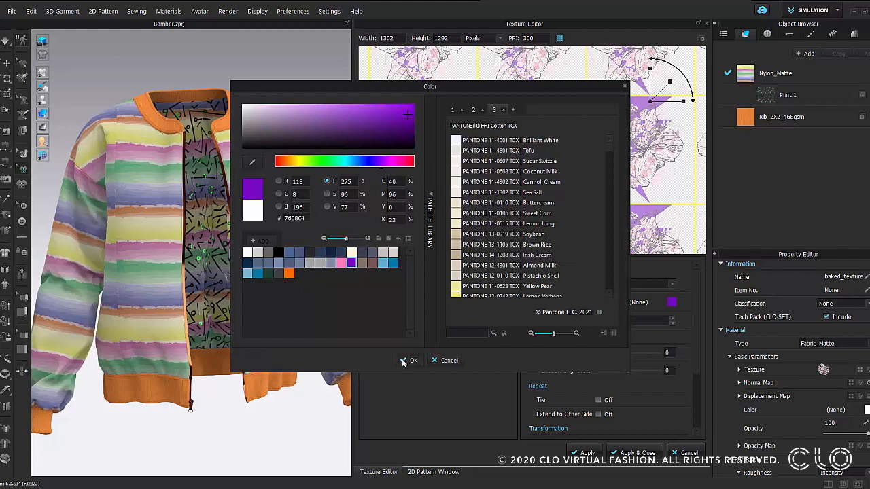
# Step: Confirm the purple tint so the lightning bolt shows behind the lily on the chest
pyautogui.click(411, 360)
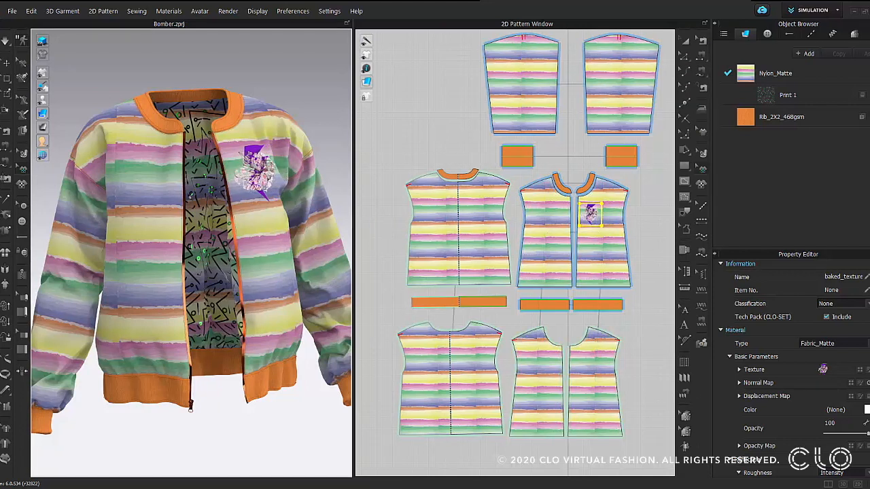
# Step: Set the chest graphic's material Type to Fabric_Silk/Satin in the Property Editor
pyautogui.click(830, 342)
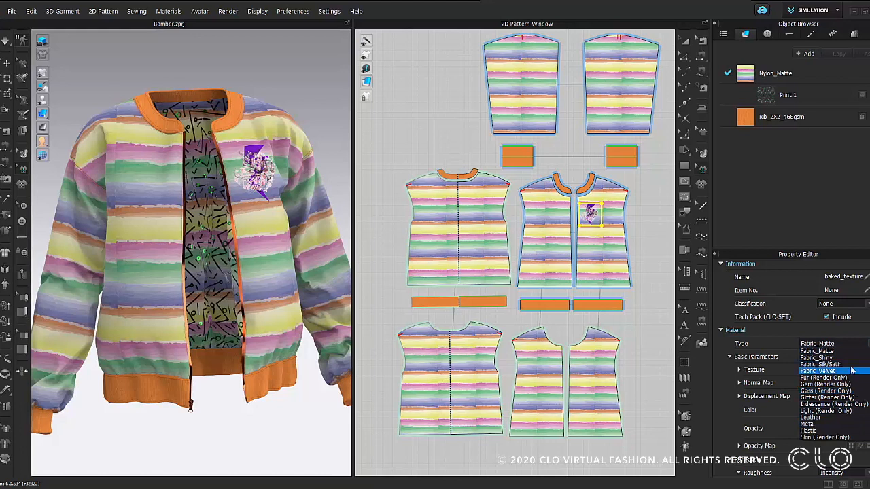
pyautogui.click(821, 364)
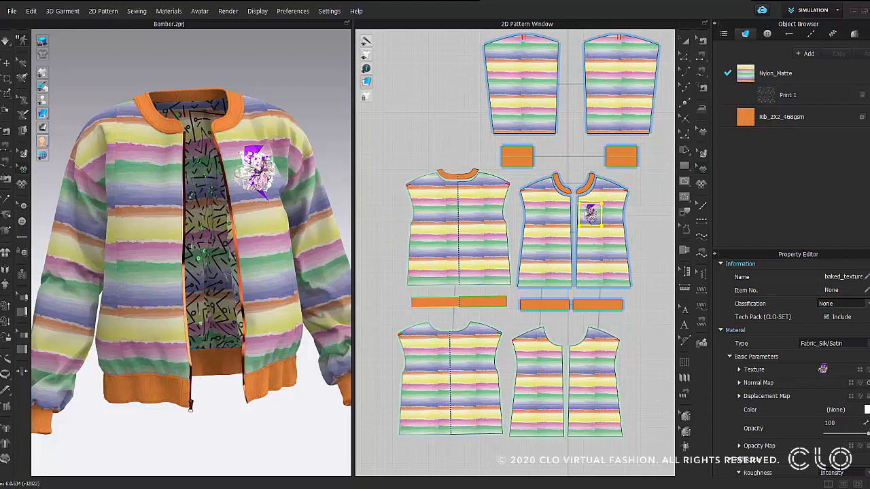
# Step: Tile the lily-and-lightning graphic vertically down the left front panel and refresh textures
pyautogui.rightClick(591, 211)
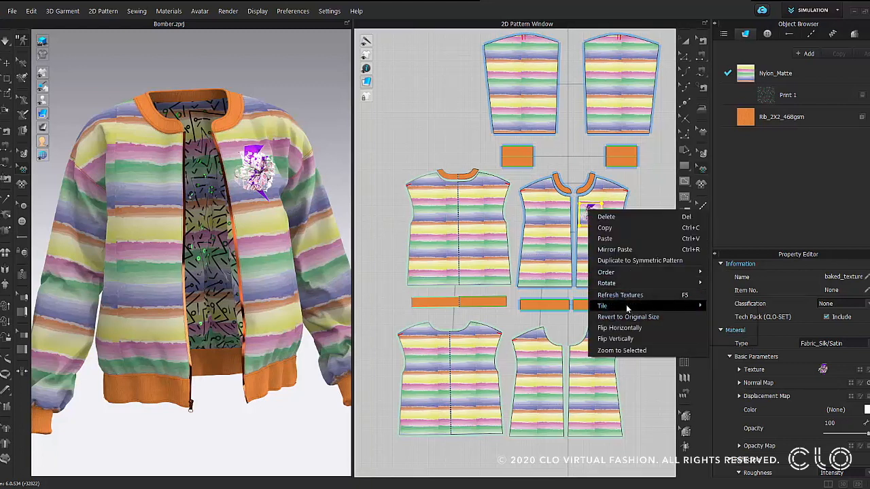
pyautogui.click(603, 306)
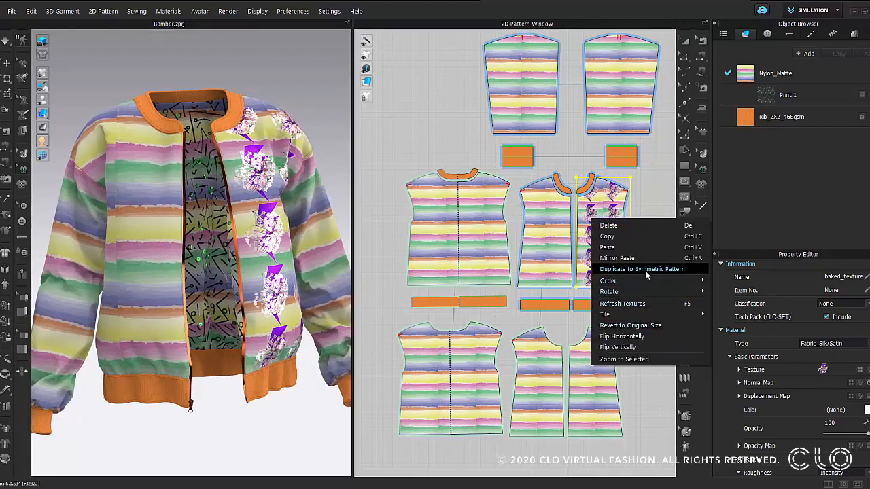
pyautogui.click(641, 269)
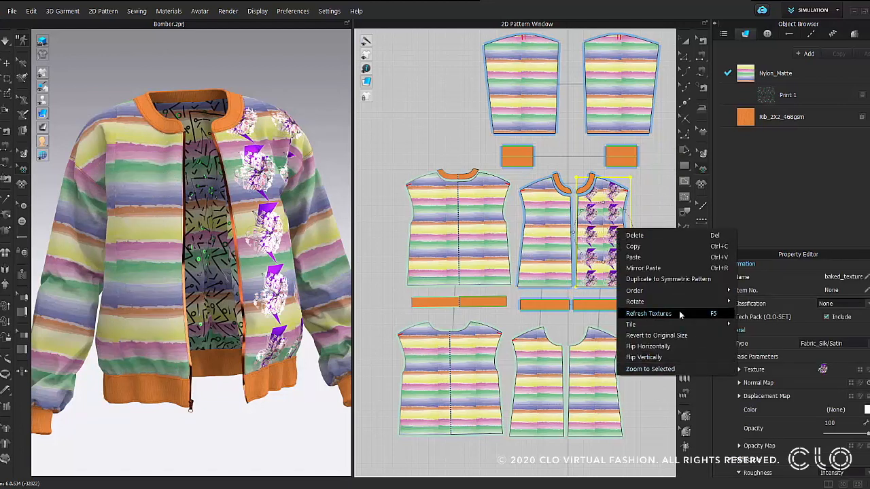
pyautogui.click(650, 312)
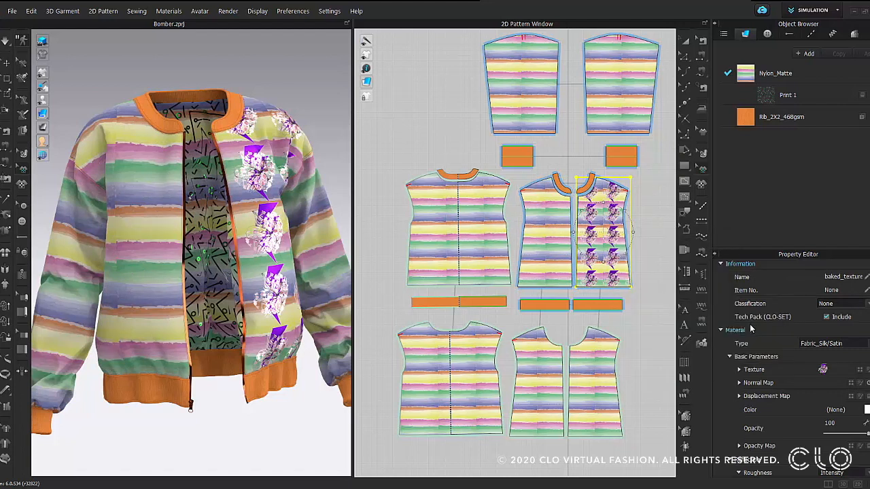